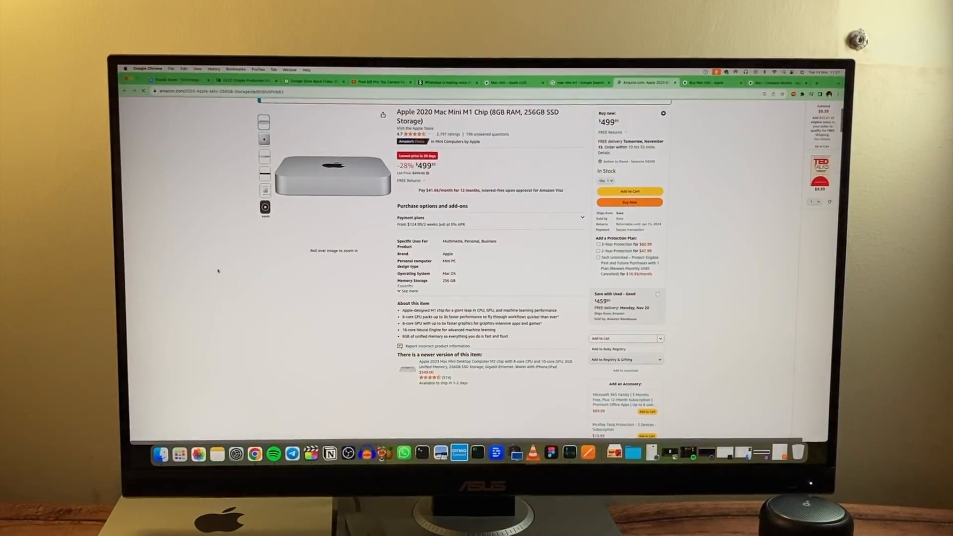
- Scroll the Mac mini M1 listing from price and specs down to the 8-core CPU feature section
scroll("down", 3)
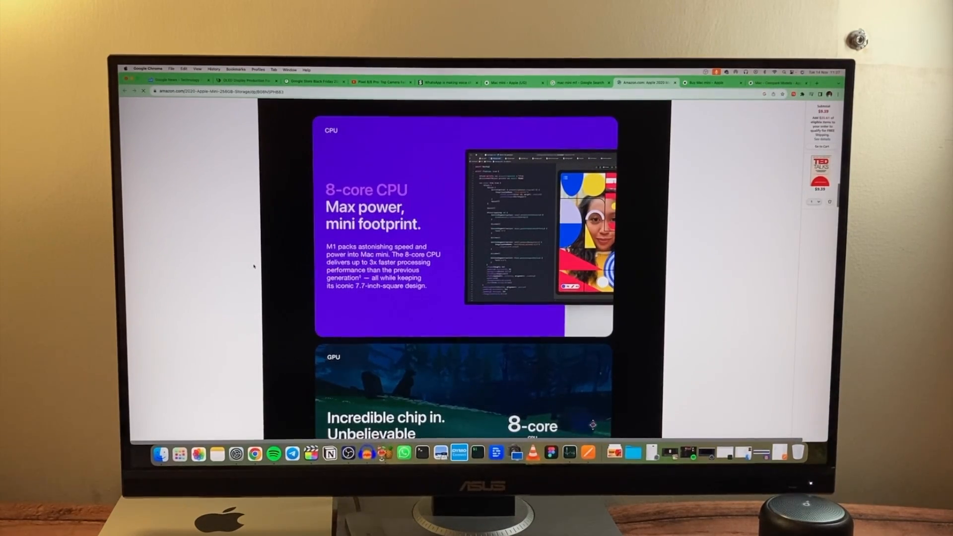
scroll("down", 3)
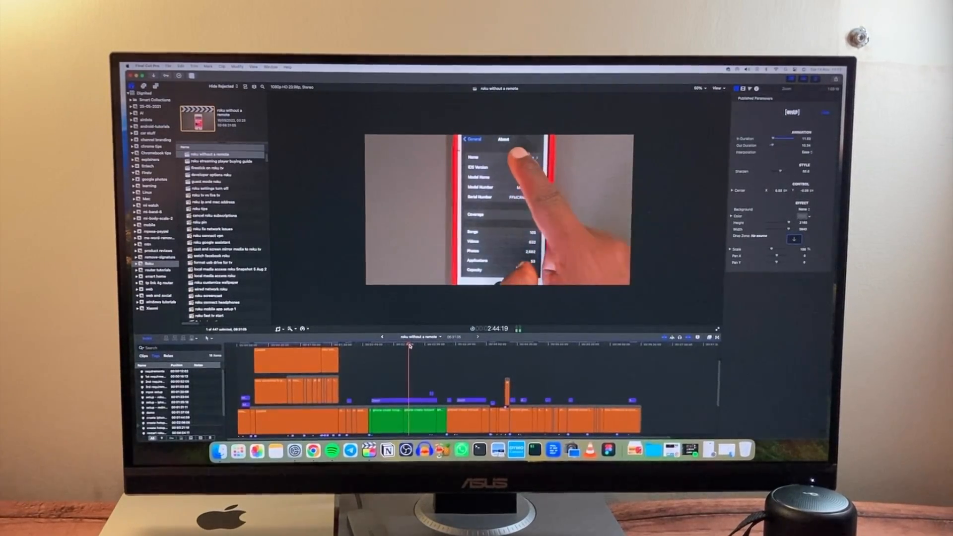
- Bring the 'roku without a remote' project window with its timeline and preview into focus
left_click(448, 350)
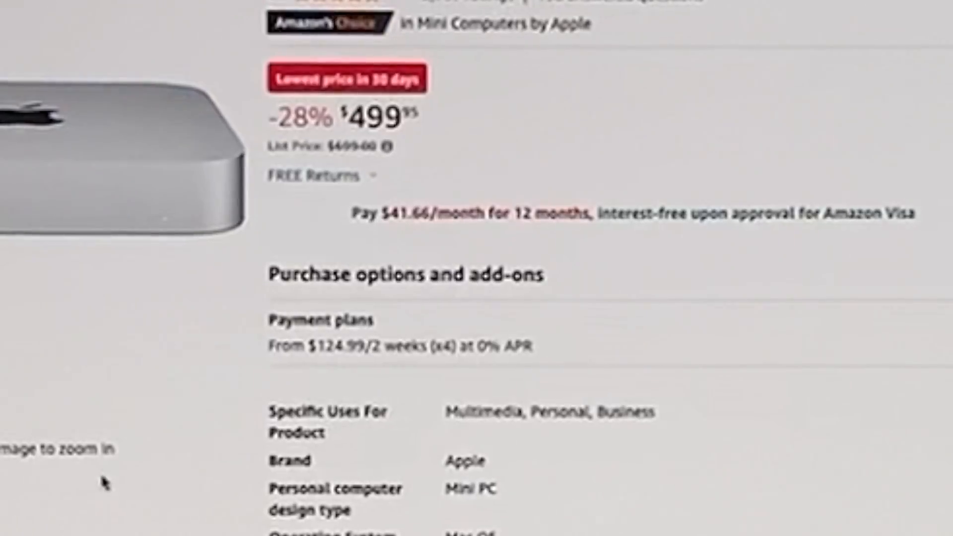
- Scroll the listing past the $499.95 price details to the 'Small chip. Giant leap.' M1 panel
scroll("down", 3)
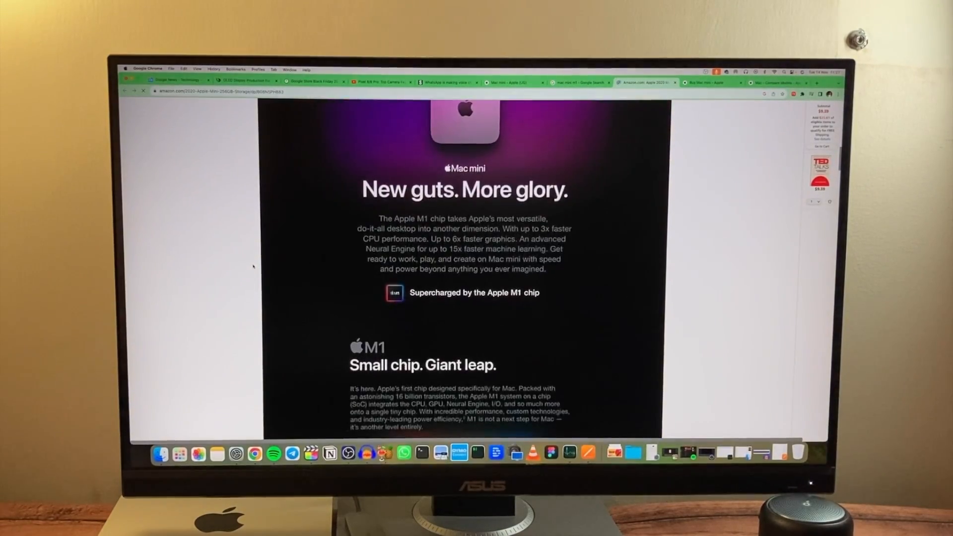
scroll("down", 3)
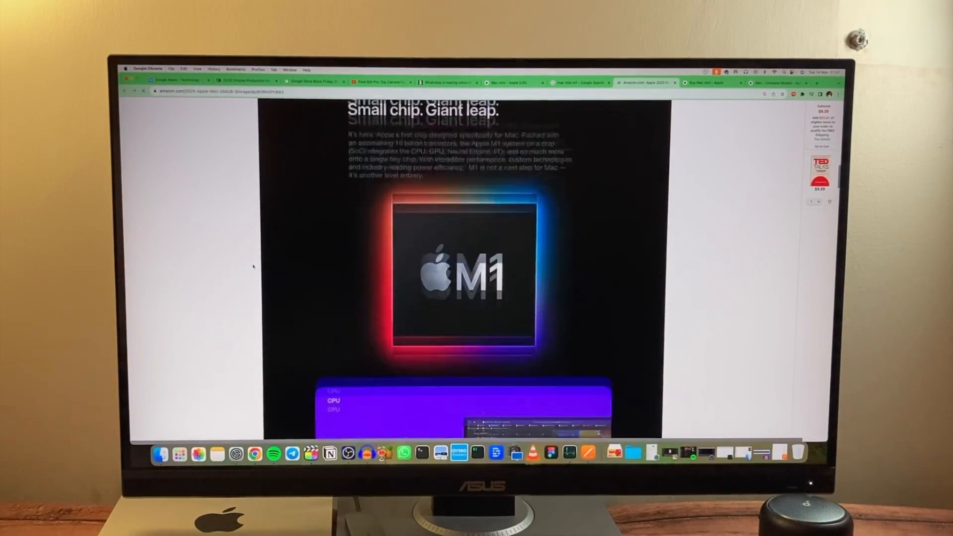